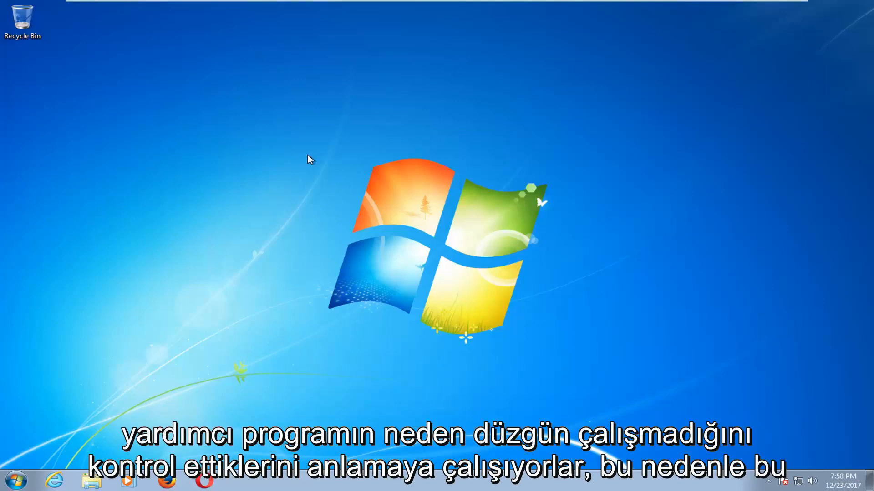
pyautogui.moveTo(336, 164)
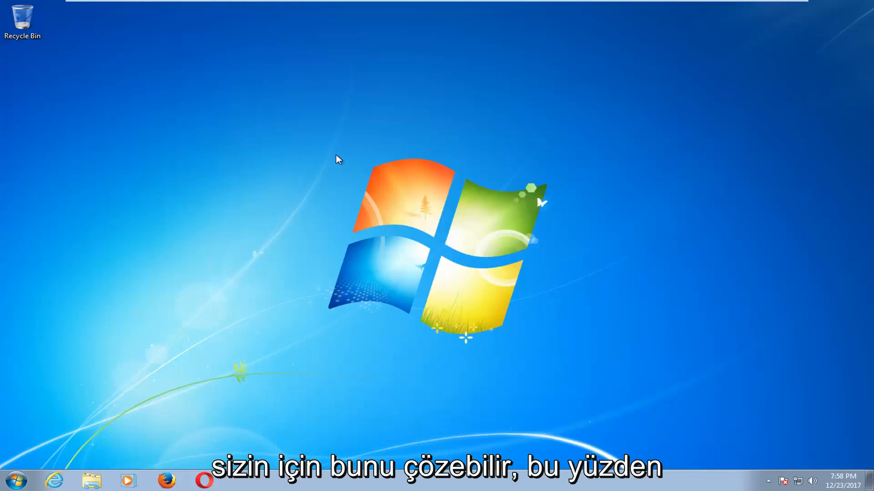
# Search Start for cmd and run it as administrator, approving the UAC prompt.
pyautogui.click(11, 481)
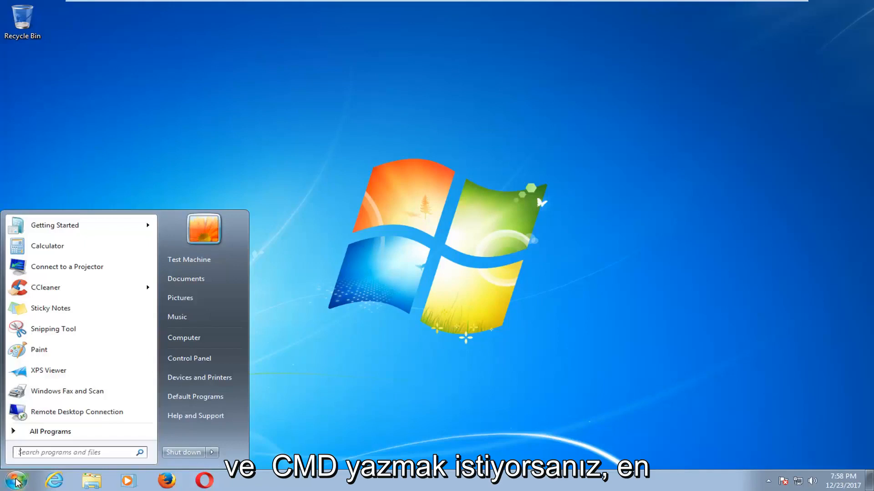
pyautogui.write('cmd')
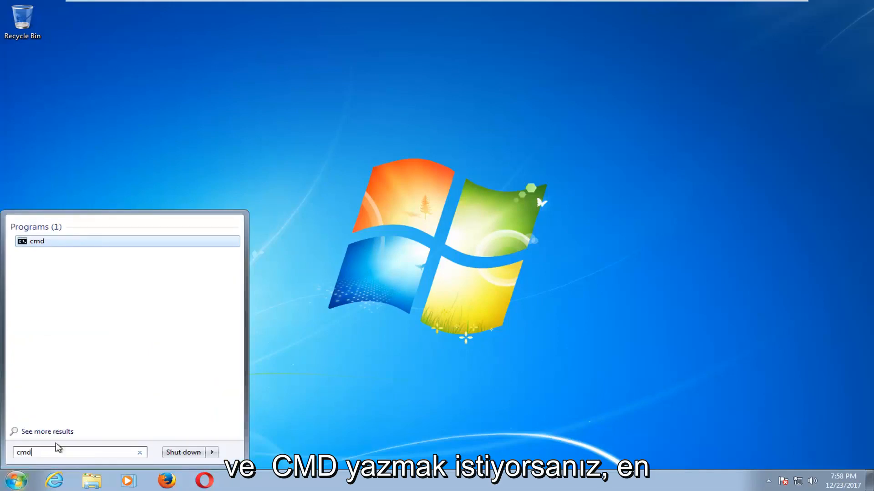
pyautogui.moveTo(37, 241)
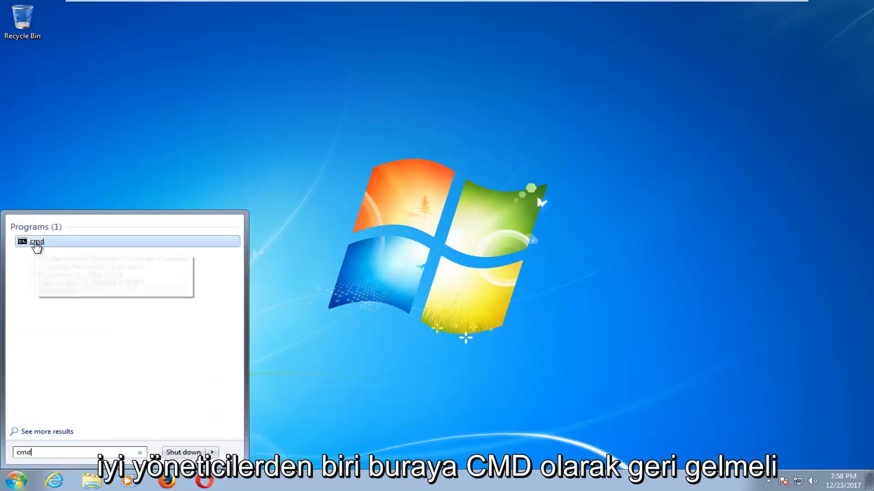
pyautogui.rightClick(35, 241)
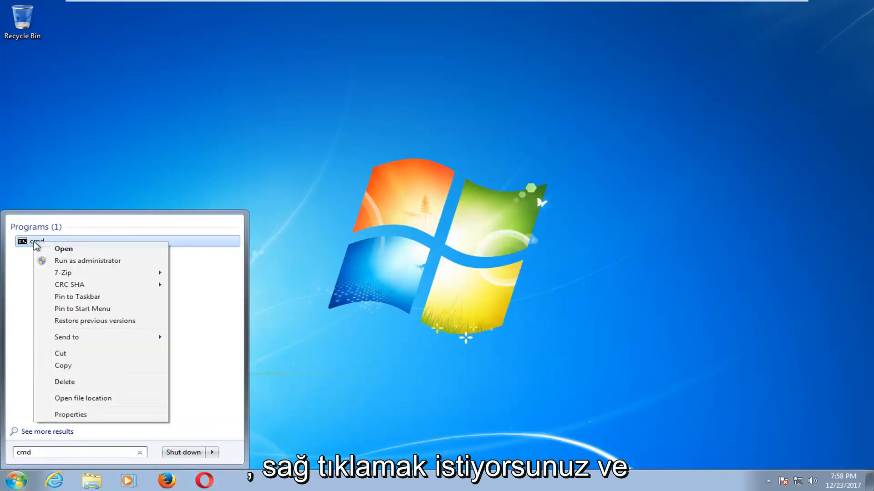
pyautogui.click(86, 261)
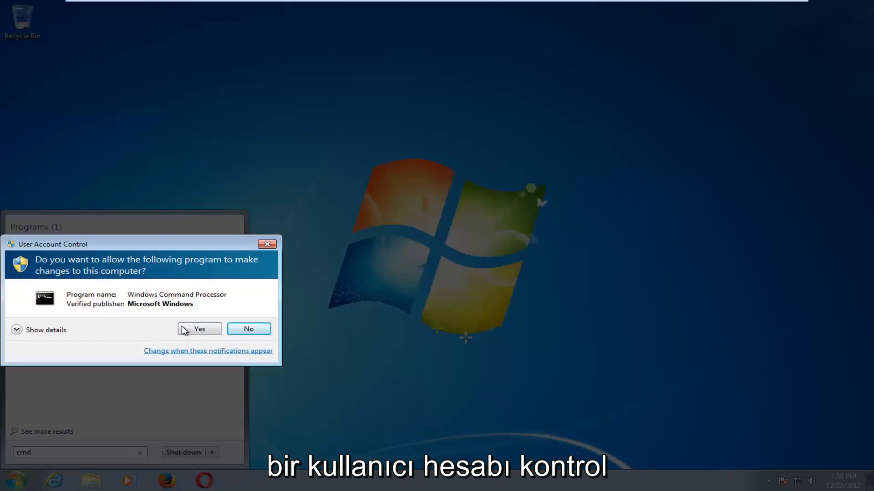
pyautogui.moveTo(199, 329)
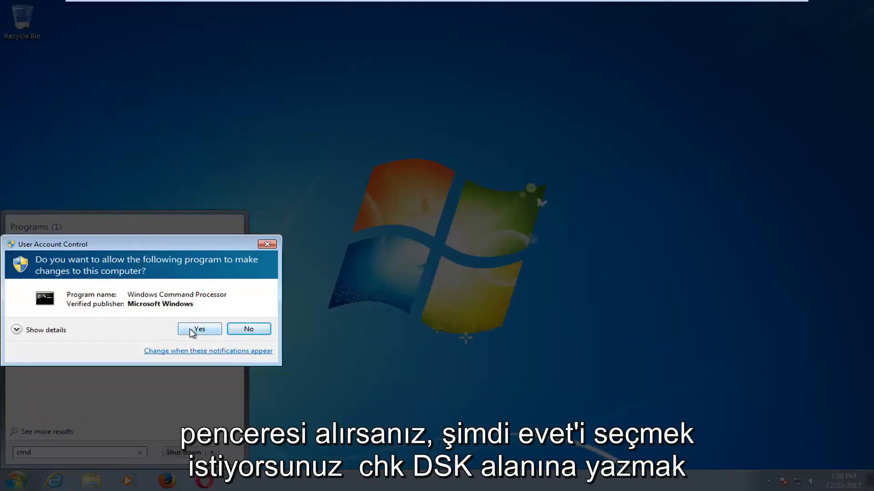
pyautogui.click(199, 328)
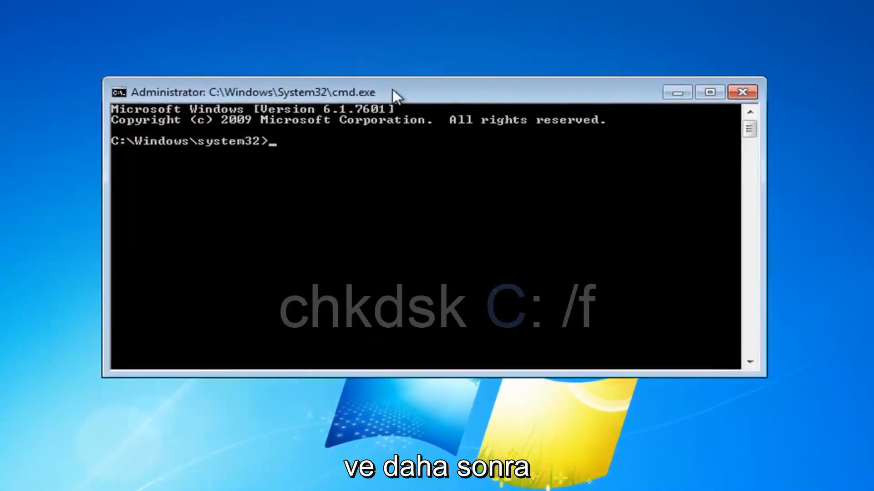
# Enter the command 'chkdsk C: /f' at the administrator prompt.
pyautogui.write('chk')
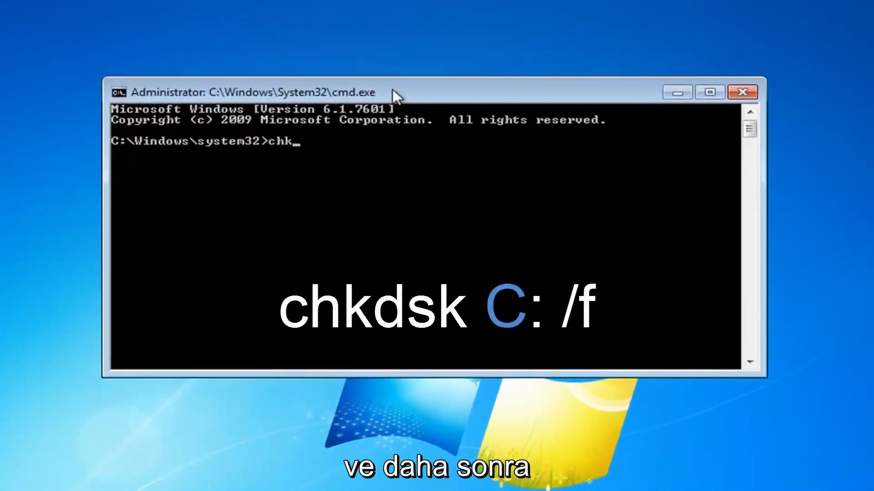
pyautogui.write('dsk')
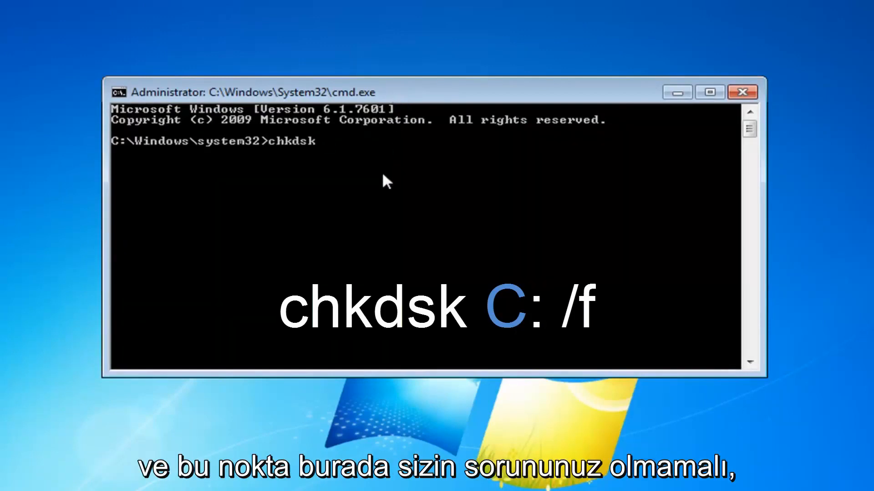
pyautogui.write('C:')
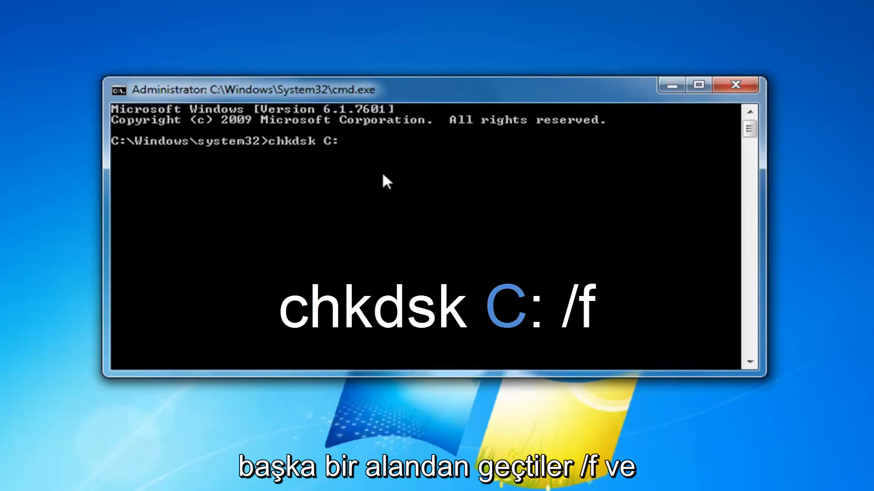
pyautogui.write('/f')
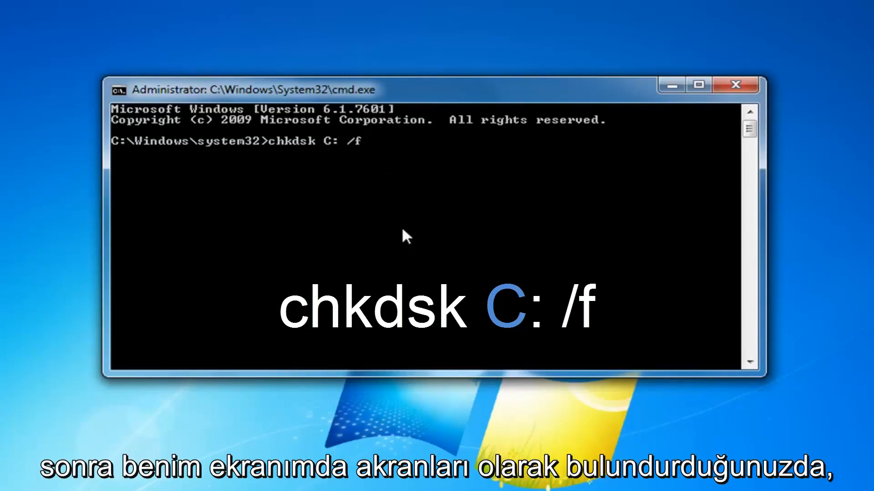
pyautogui.moveTo(385, 192)
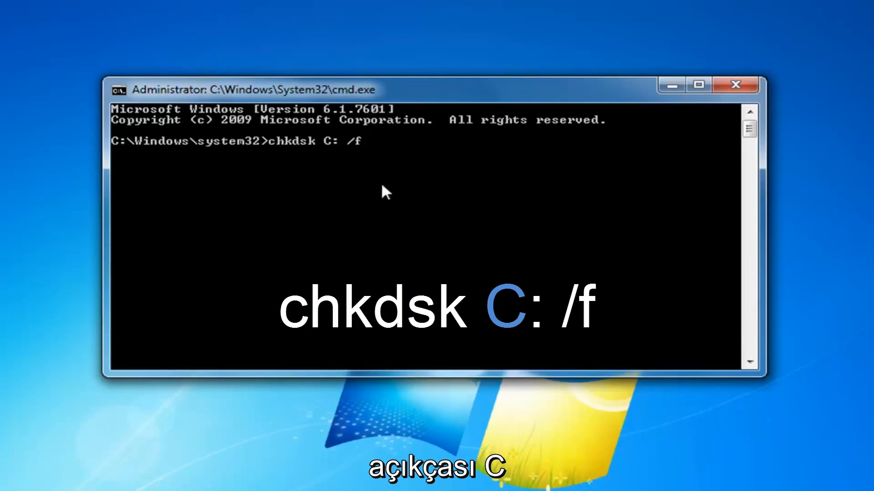
pyautogui.moveTo(328, 162)
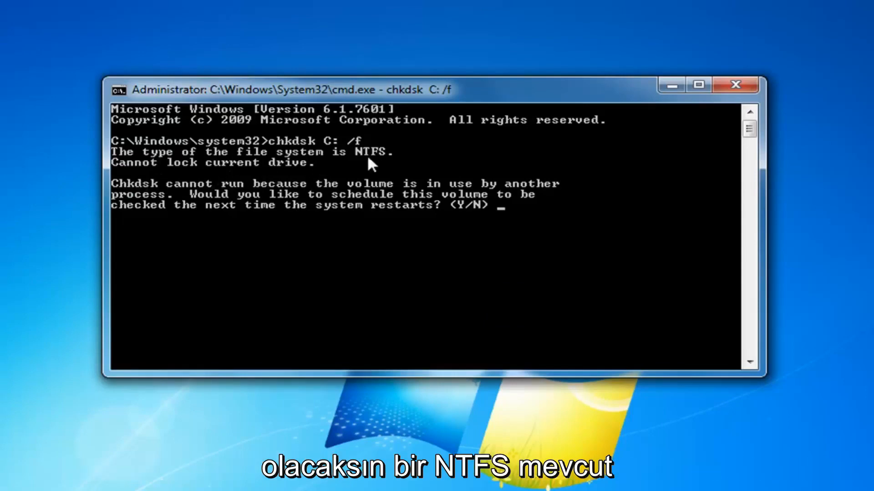
pyautogui.moveTo(253, 201)
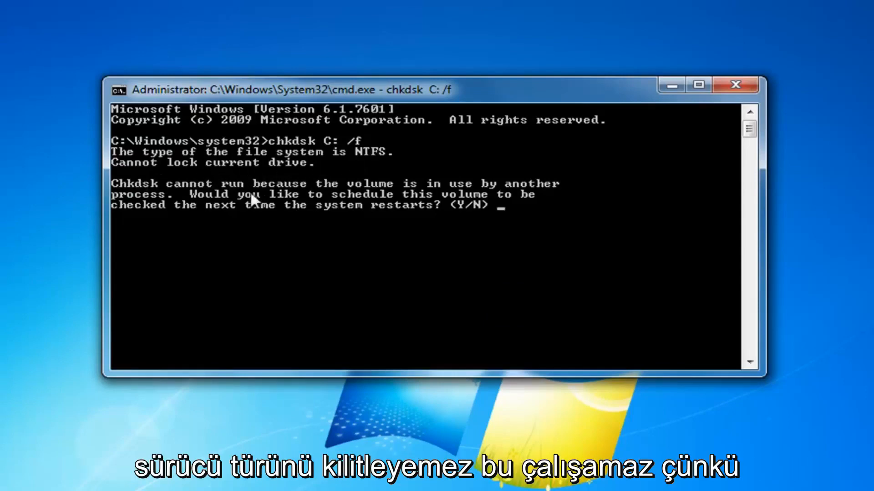
pyautogui.moveTo(345, 206)
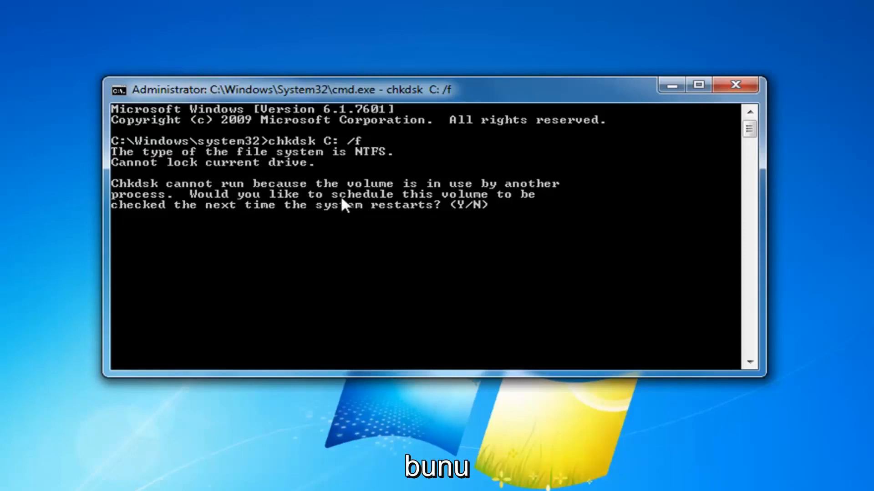
pyautogui.moveTo(303, 223)
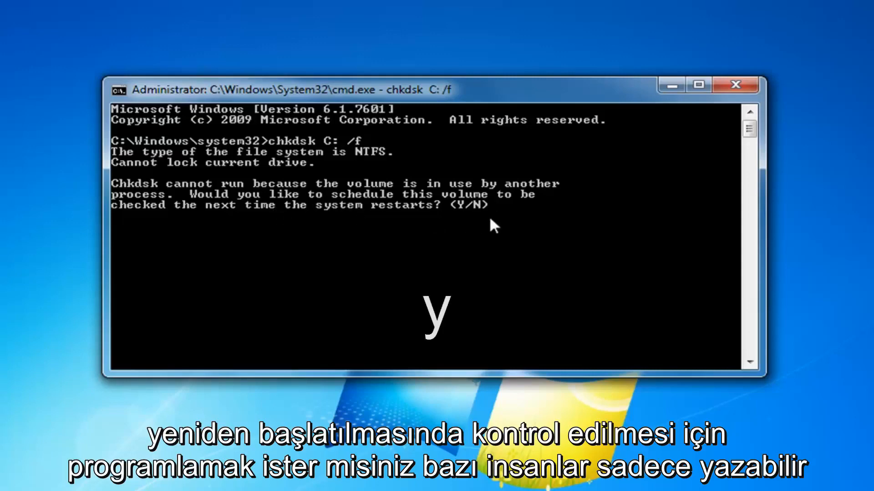
pyautogui.moveTo(692, 122)
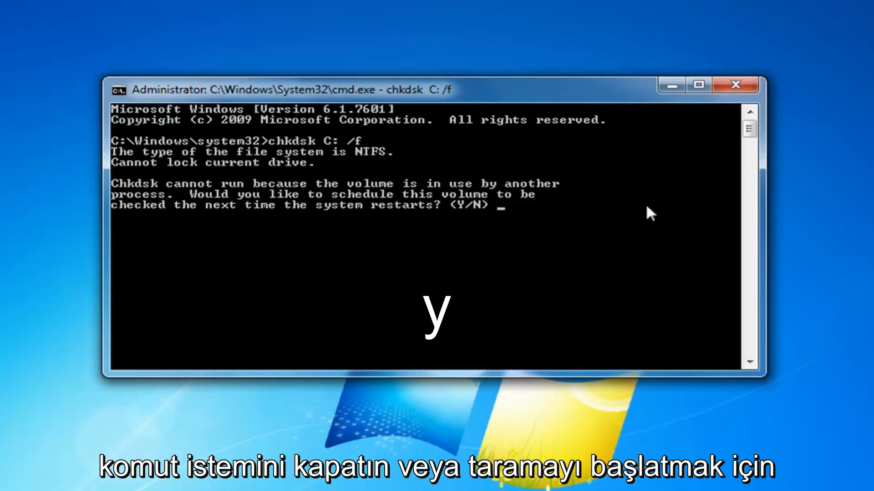
pyautogui.moveTo(590, 216)
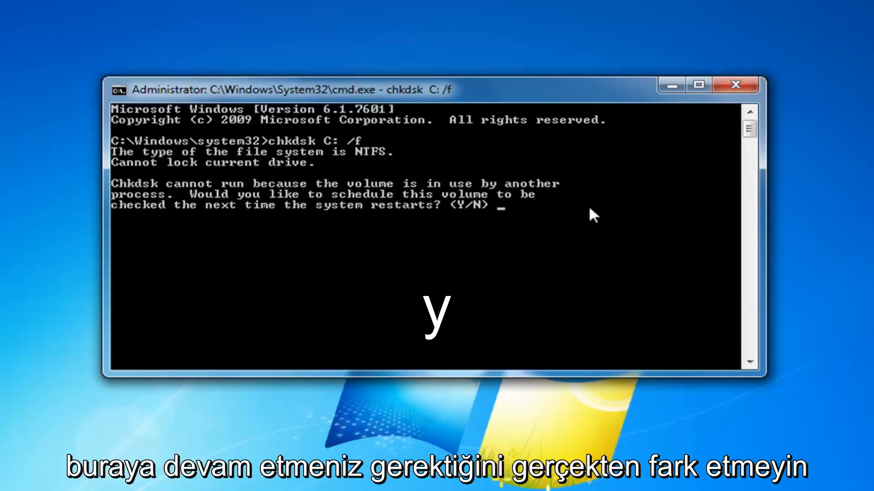
pyautogui.moveTo(532, 224)
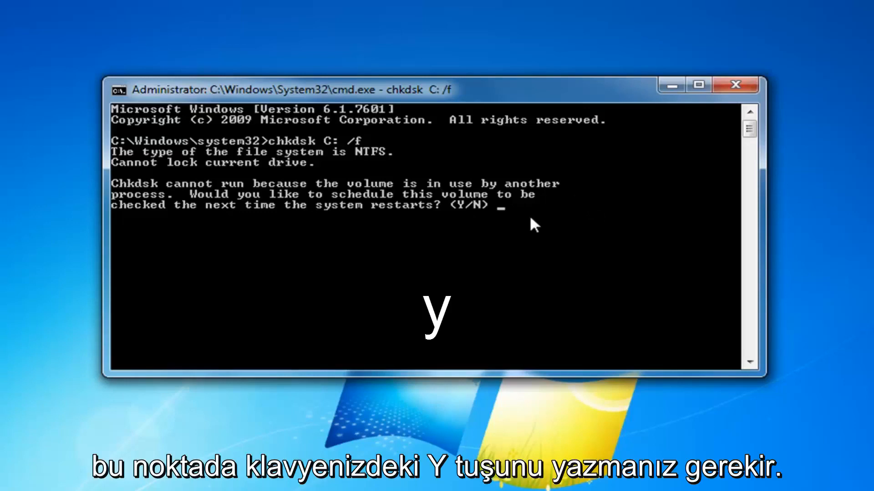
# Answer 'y' to schedule the C: volume check for the next restart.
pyautogui.write('y')
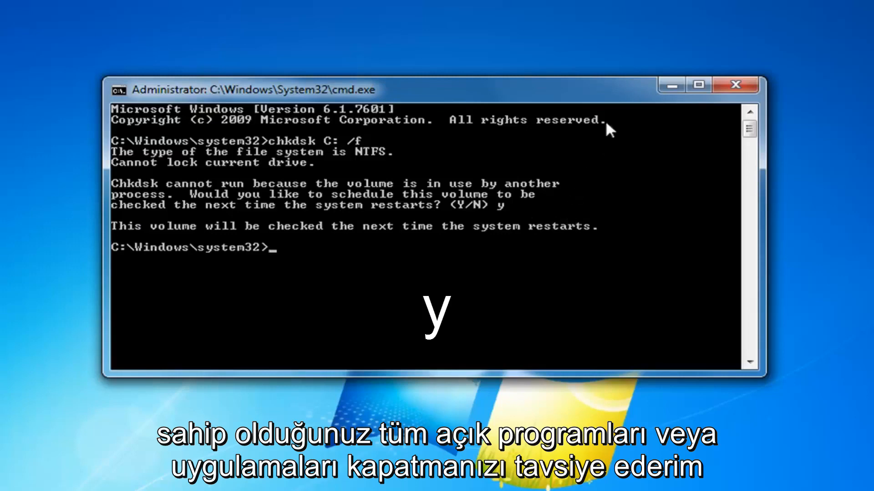
# Close Command Prompt and restart Windows from the Start menu.
pyautogui.click(735, 86)
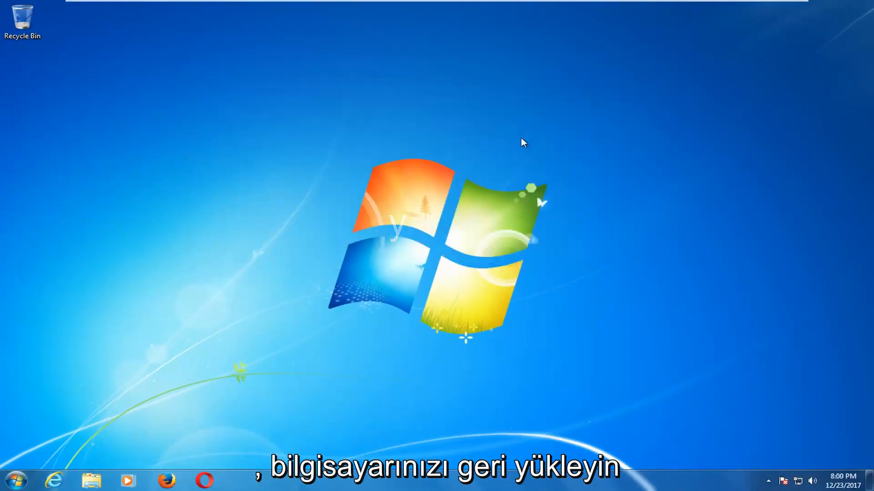
pyautogui.moveTo(638, 100)
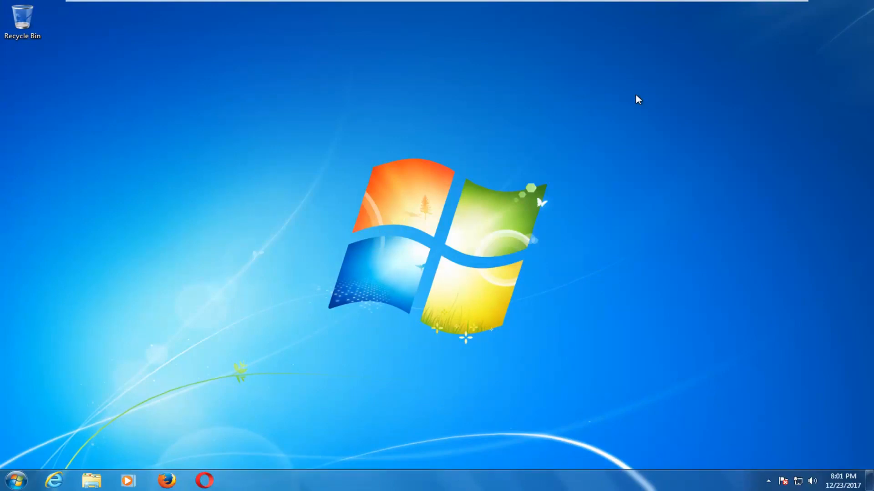
pyautogui.moveTo(60, 300)
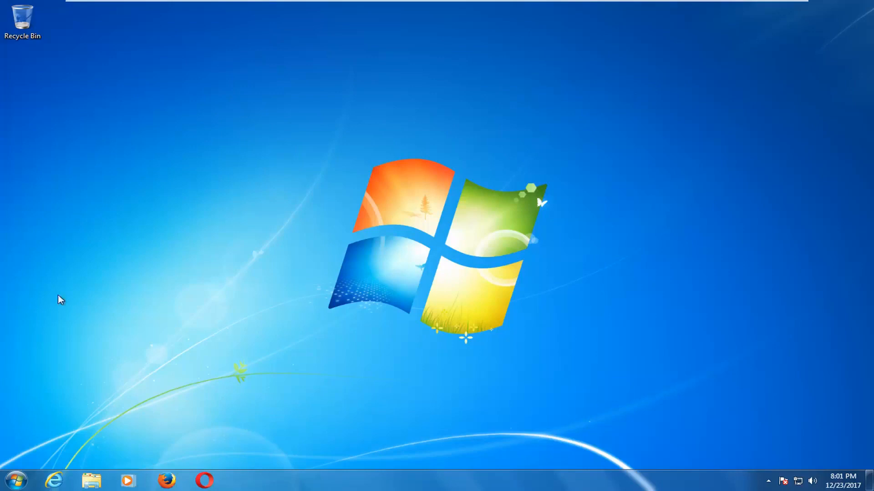
pyautogui.click(15, 479)
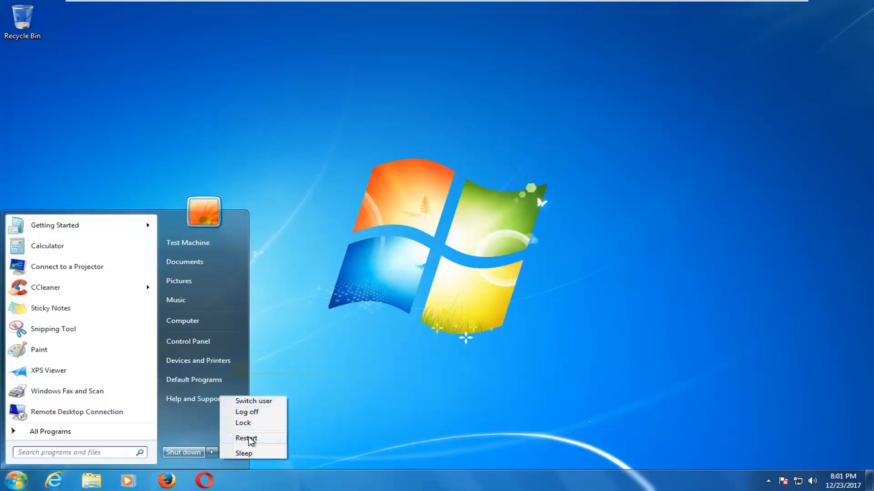
pyautogui.click(246, 437)
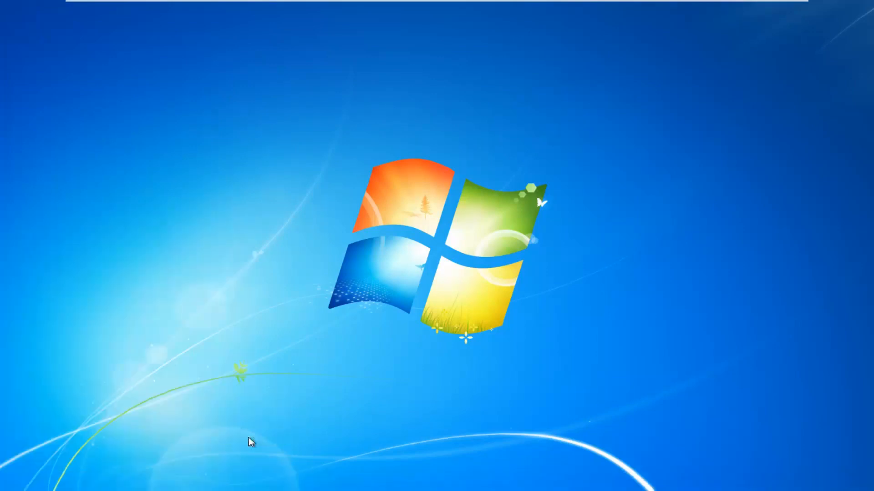